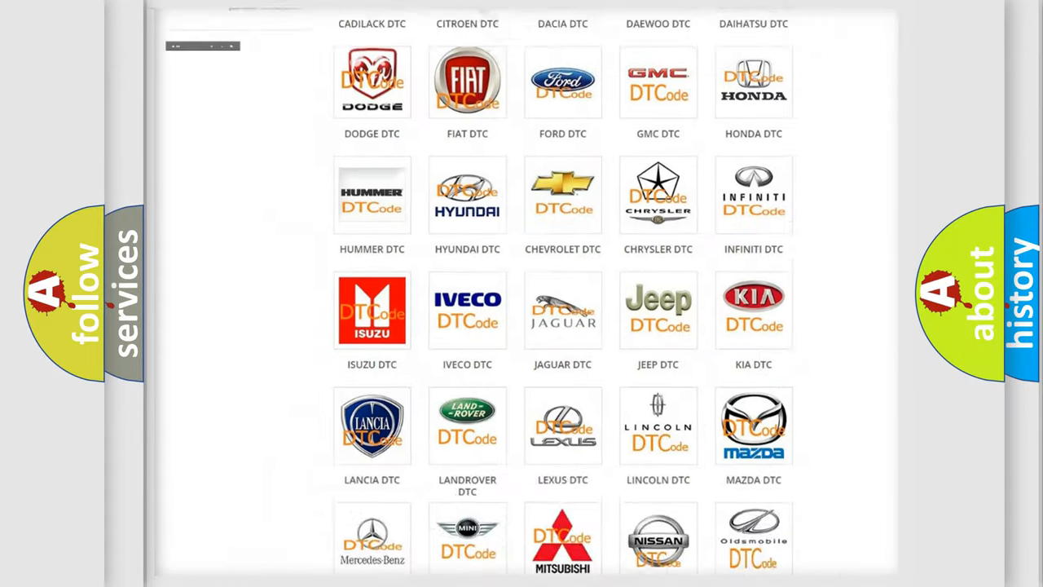
Open the LEXUS DTC listing and scroll through its grid of fault-code subcategories.
scroll(up, 3)
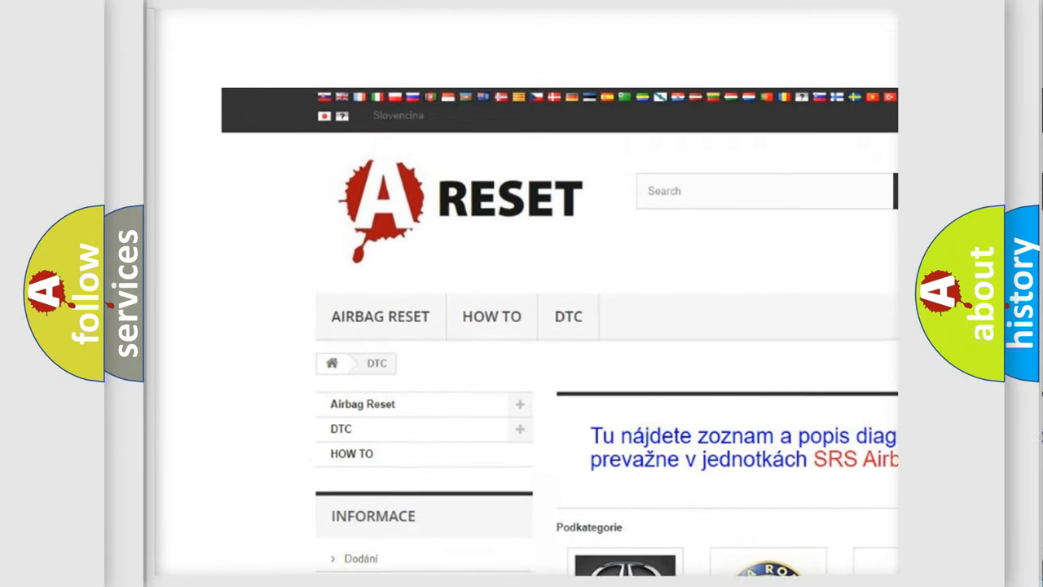
scroll(up, 3)
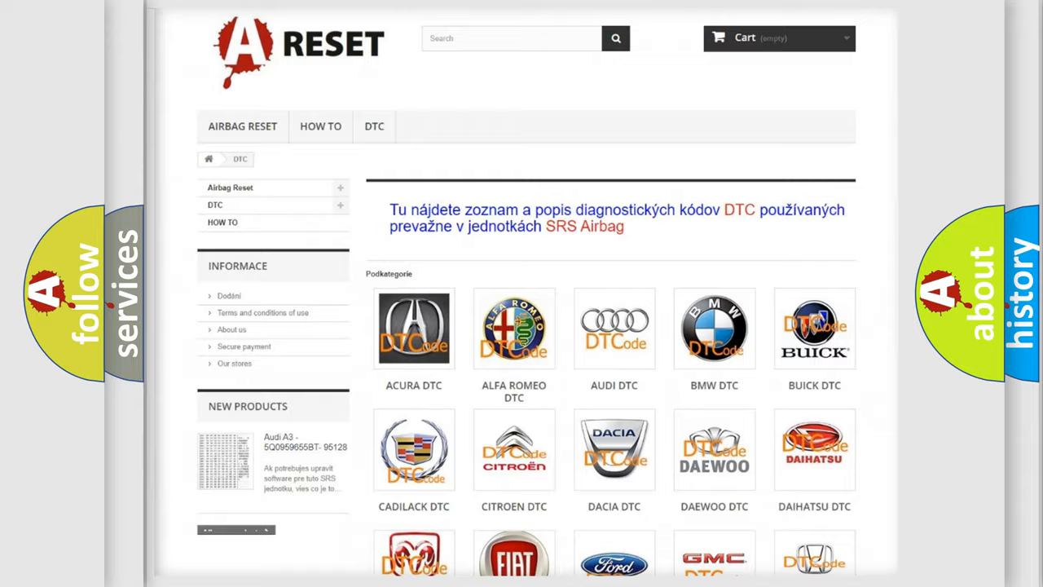
scroll(down, 3)
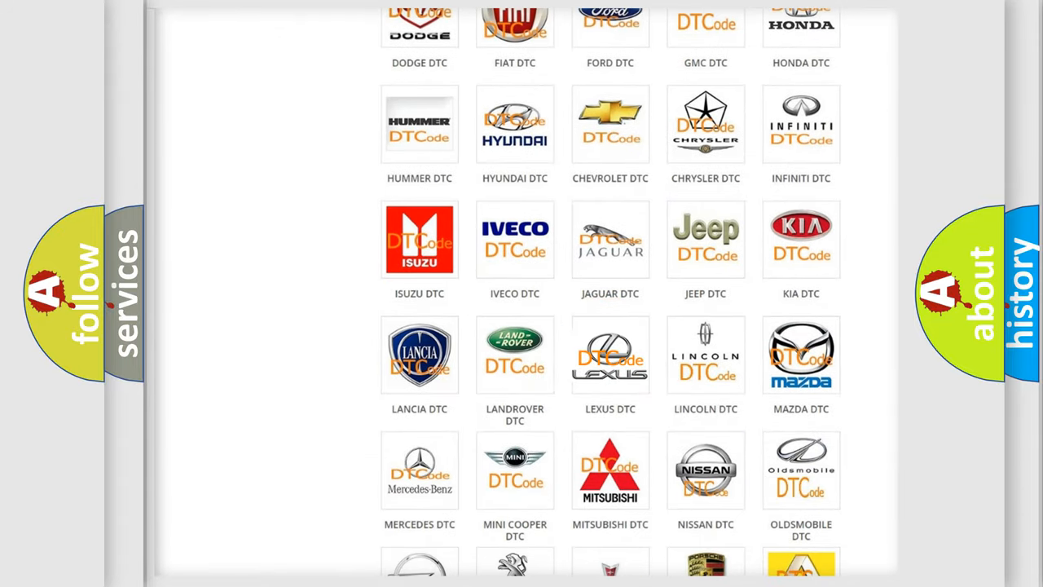
click(610, 355)
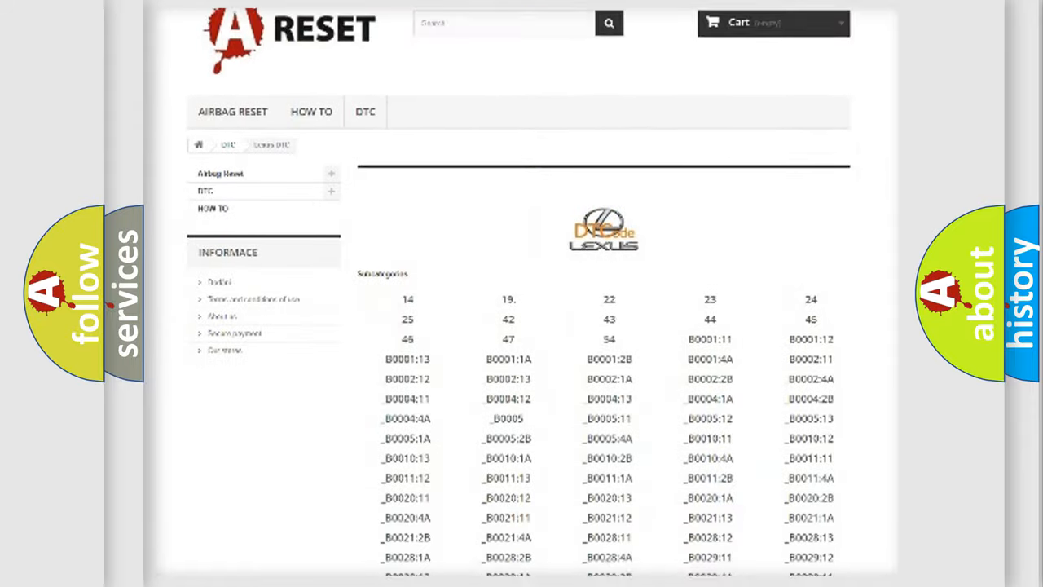
scroll(down, 3)
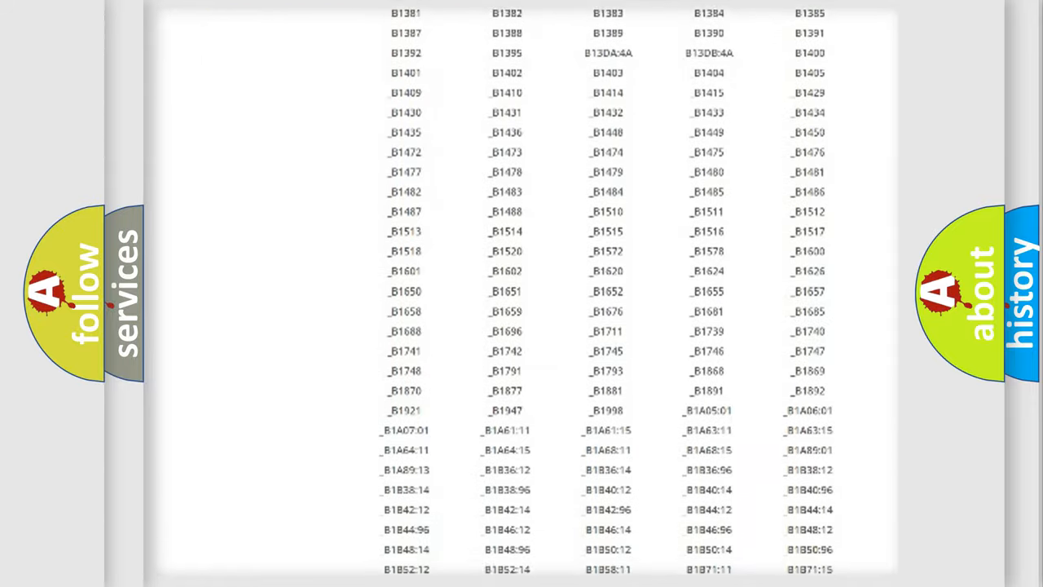
scroll(up, 3)
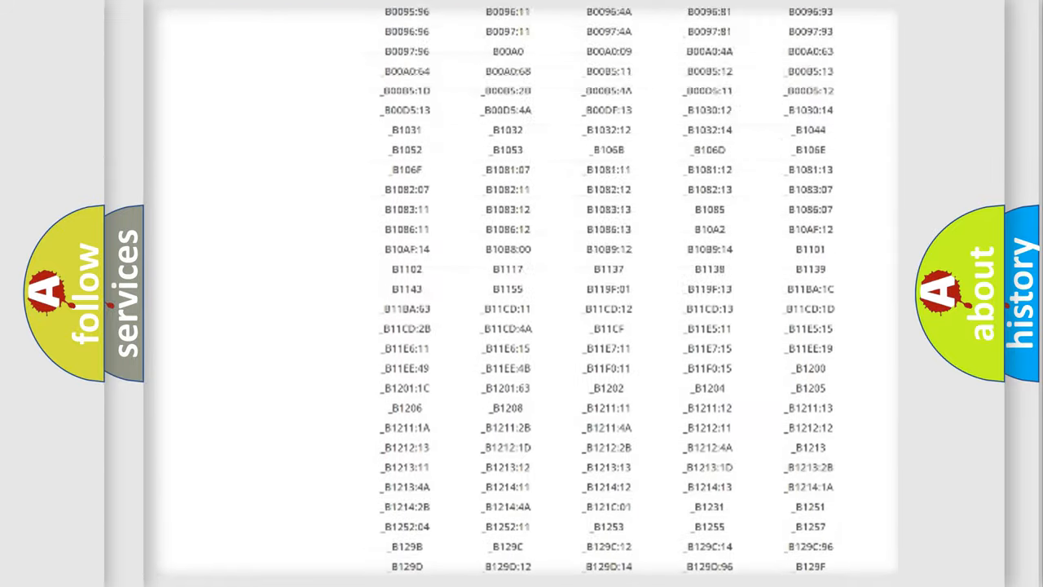
scroll(up, 3)
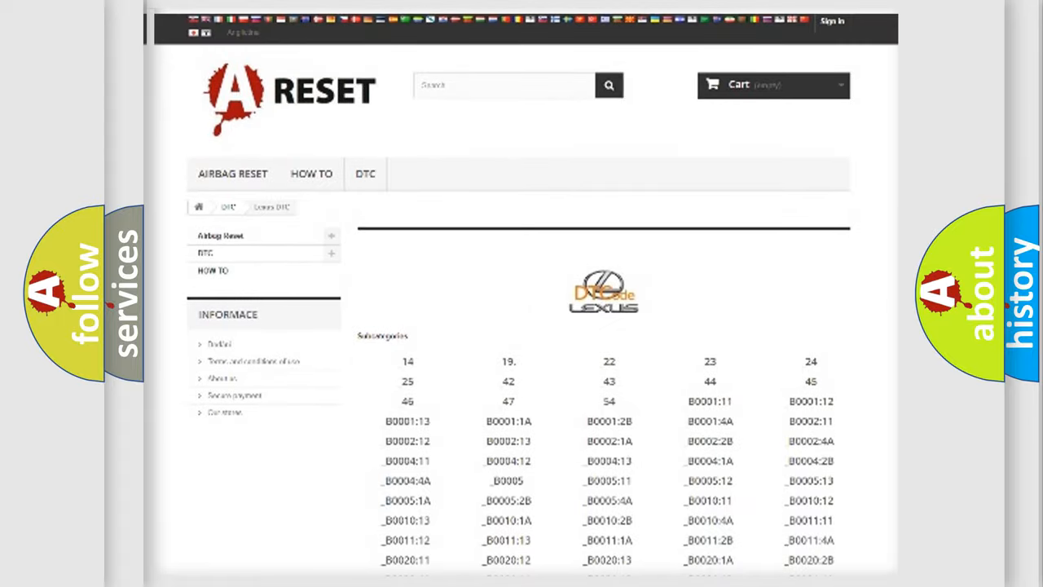